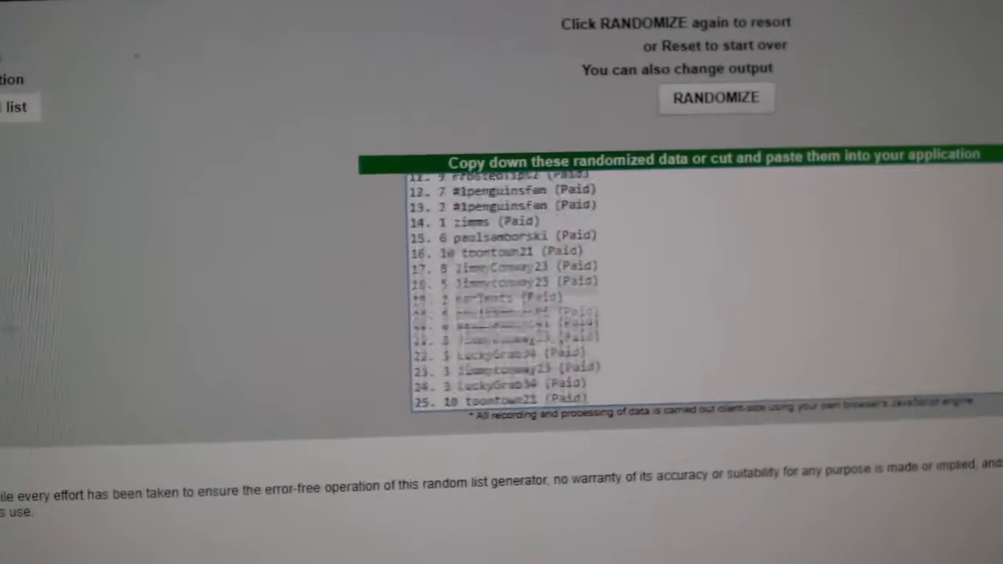
Reshuffle the team list into a fresh random order with RANDOMIZE
left_click(714, 97)
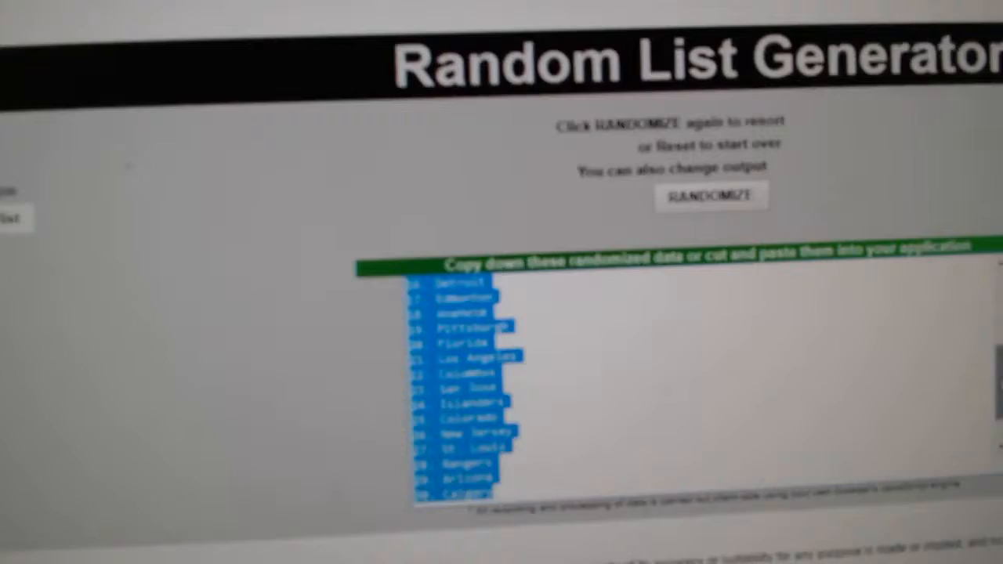
left_click(709, 194)
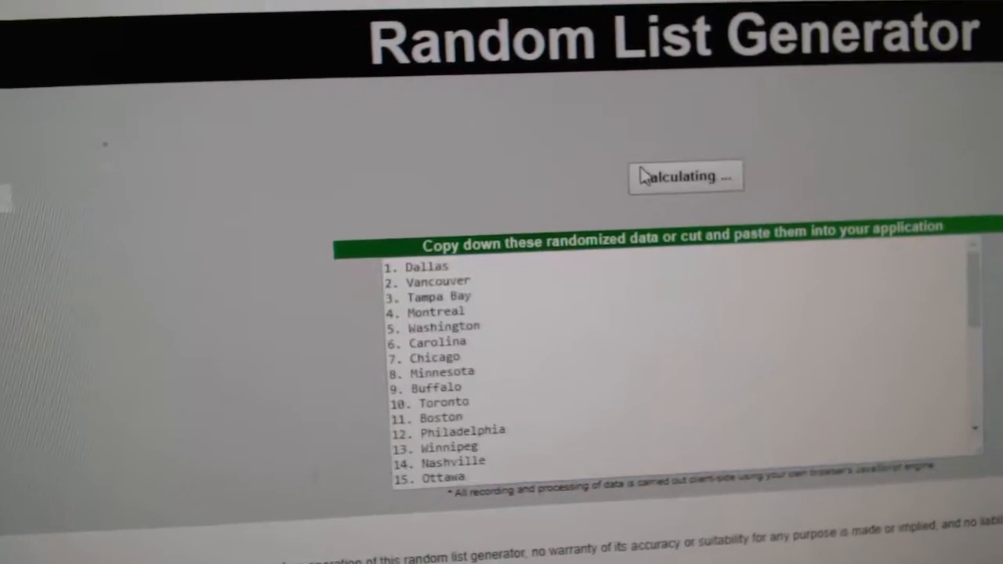
left_click(683, 175)
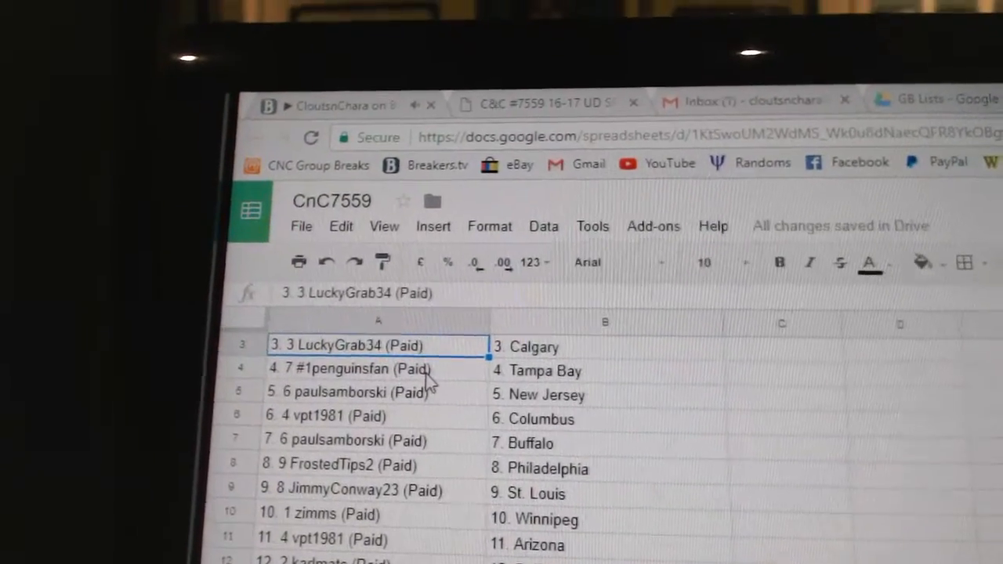
left_click(337, 382)
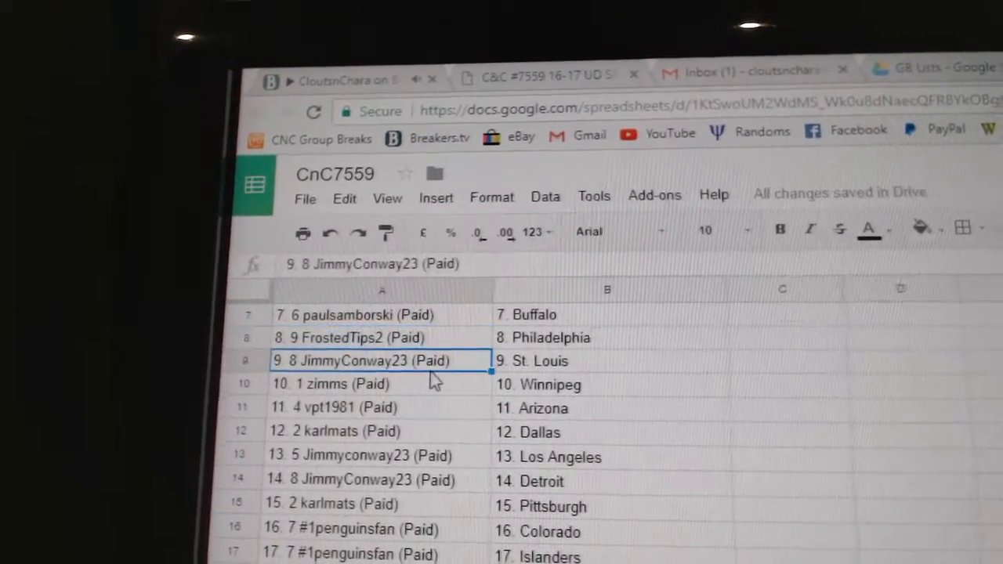
left_click(361, 383)
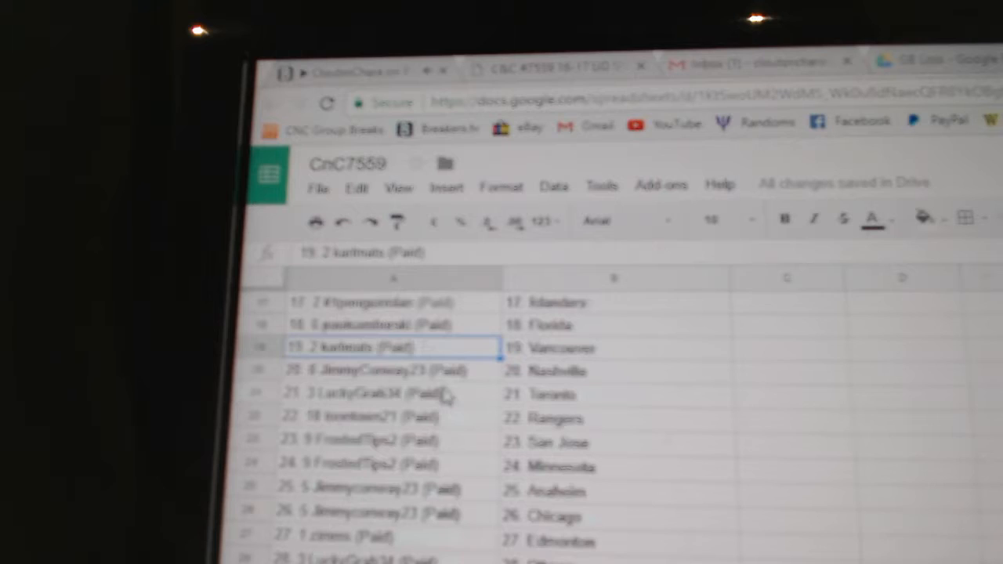
left_click(392, 392)
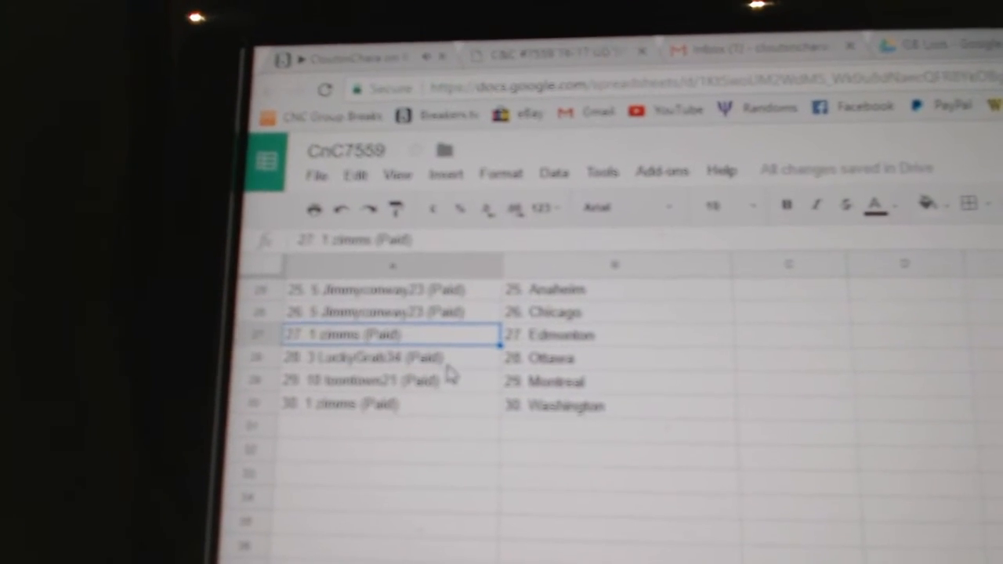
left_click(392, 385)
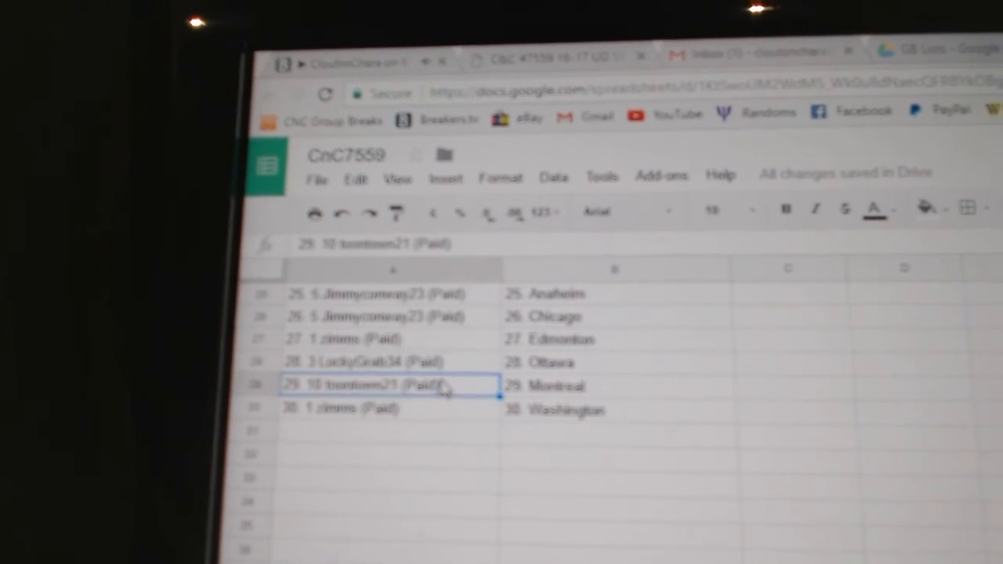